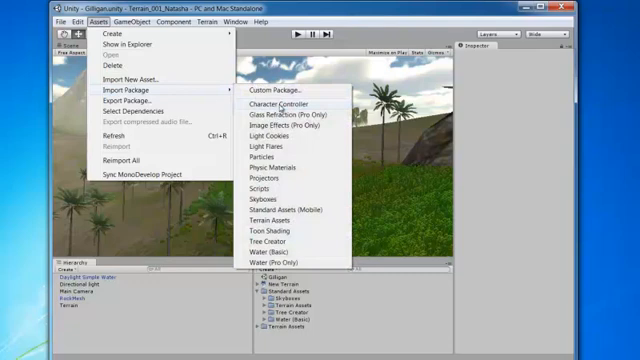
# - Import the Character Controller standard asset package into the project
pyautogui.click(272, 104)
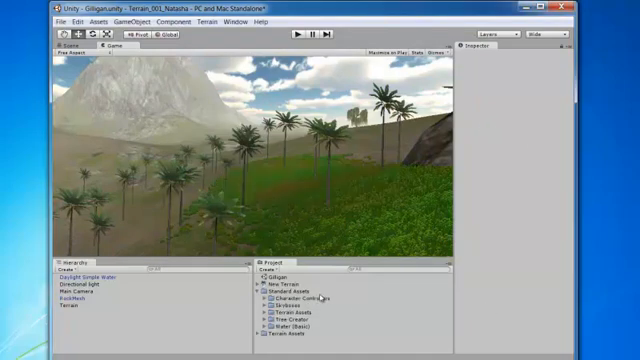
pyautogui.moveTo(292, 156)
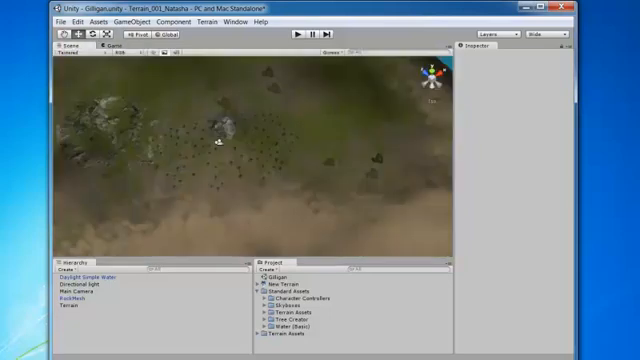
# - Drag the First Person Controller from Standard Assets > Character Controllers into the terrain scene
pyautogui.click(268, 300)
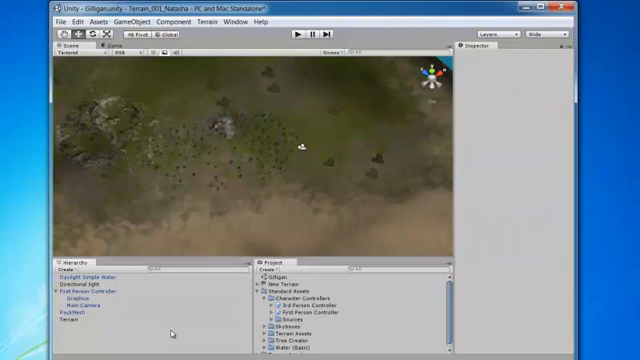
# - Select the controller's Main Camera child to show its properties in the Inspector
pyautogui.click(86, 288)
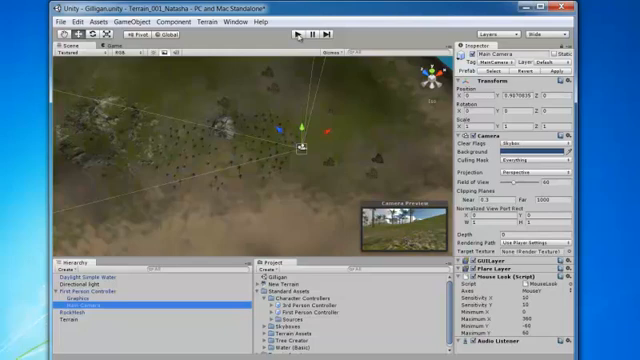
# - Set the First Person Controller's Transform Position Y to 100 so it sits above the terrain
pyautogui.click(300, 36)
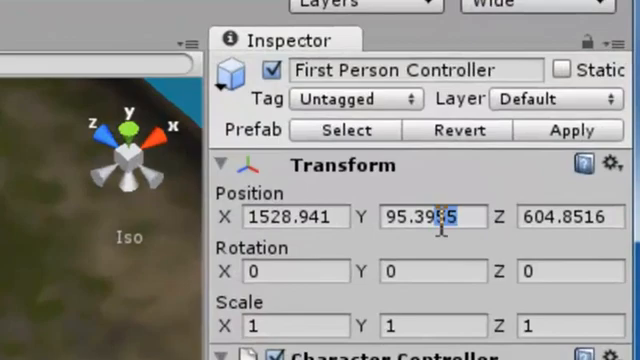
pyautogui.write('100')
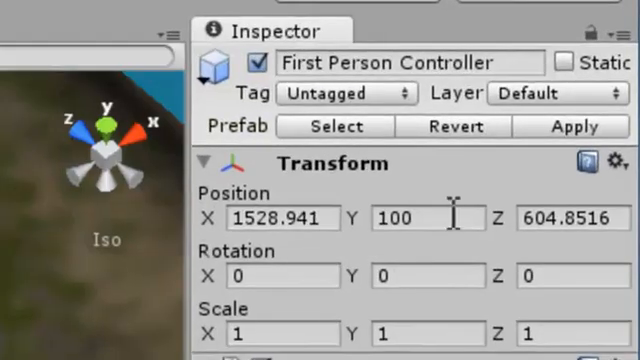
pyautogui.doubleClick(412, 218)
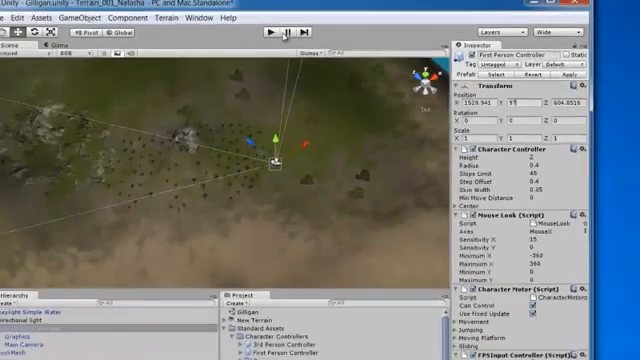
pyautogui.click(270, 32)
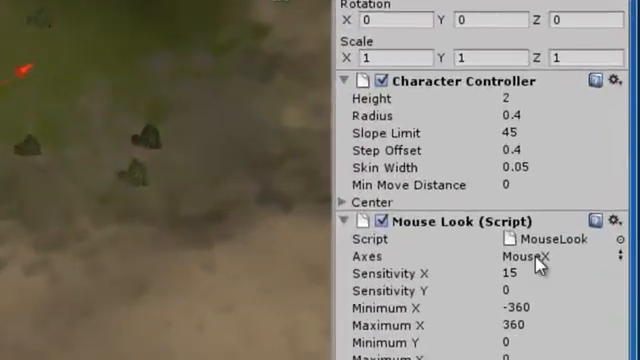
pyautogui.scroll(-3)
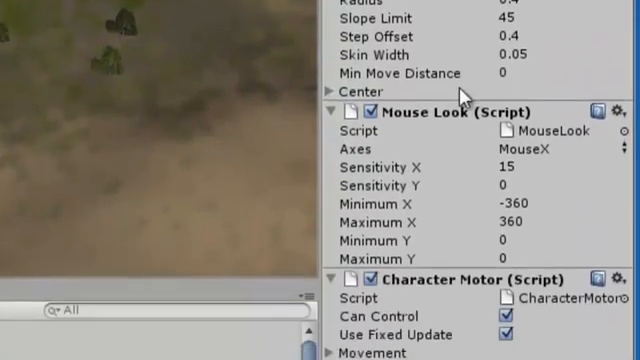
pyautogui.scroll(-3)
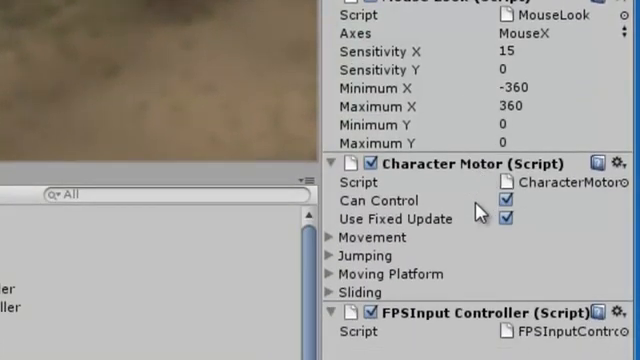